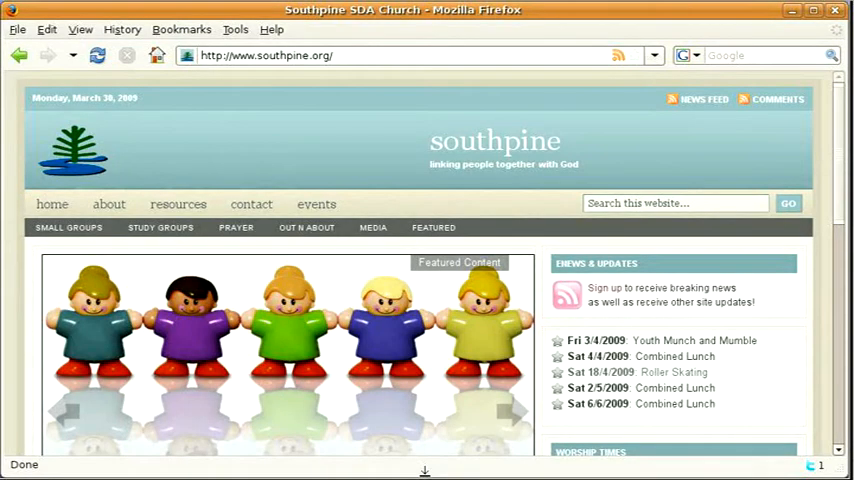
pyautogui.moveTo(536, 416)
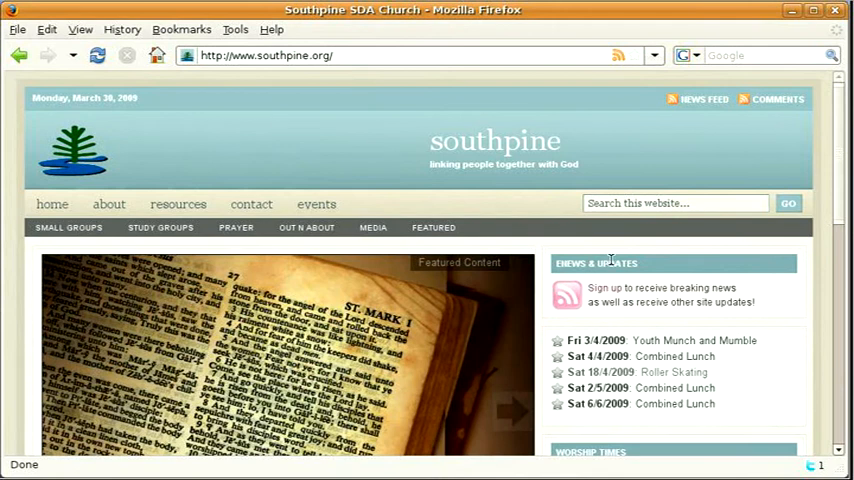
pyautogui.moveTo(480, 222)
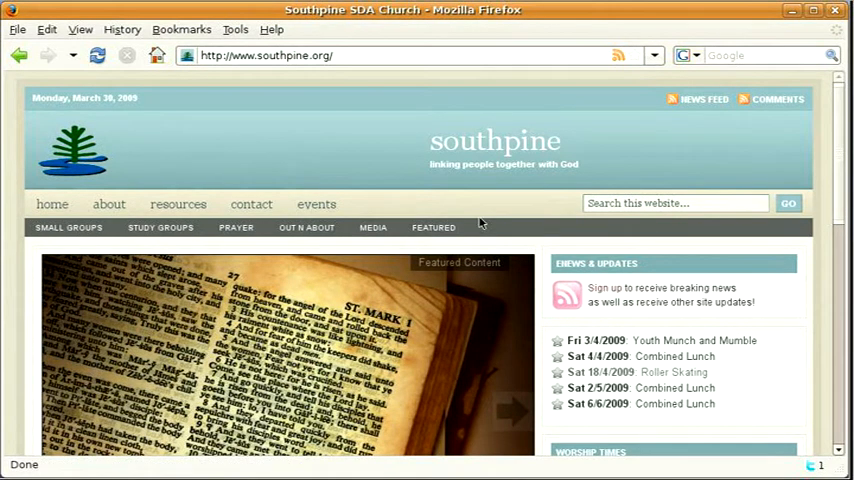
# Reach the site's login page via the Log in link in the homepage footer
pyautogui.scroll(-3)
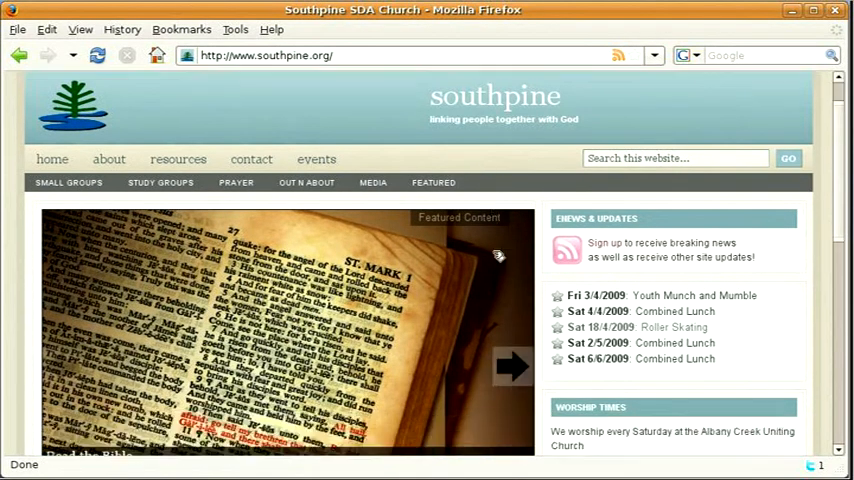
pyautogui.scroll(-3)
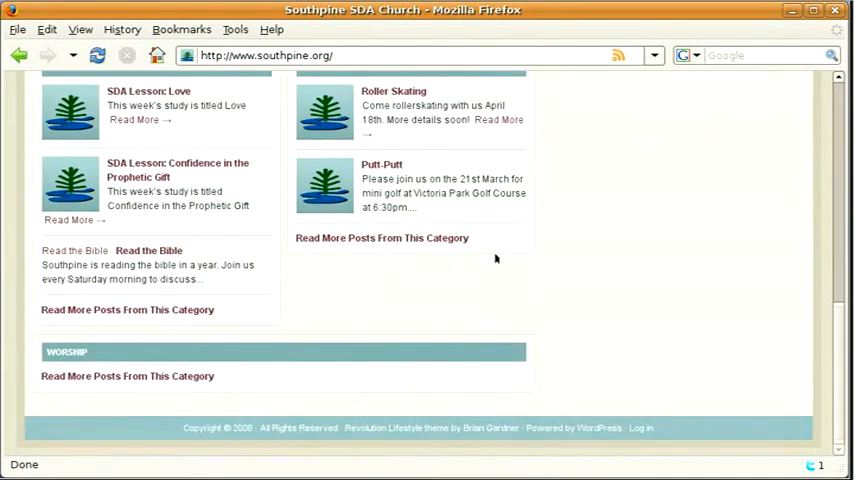
pyautogui.click(640, 428)
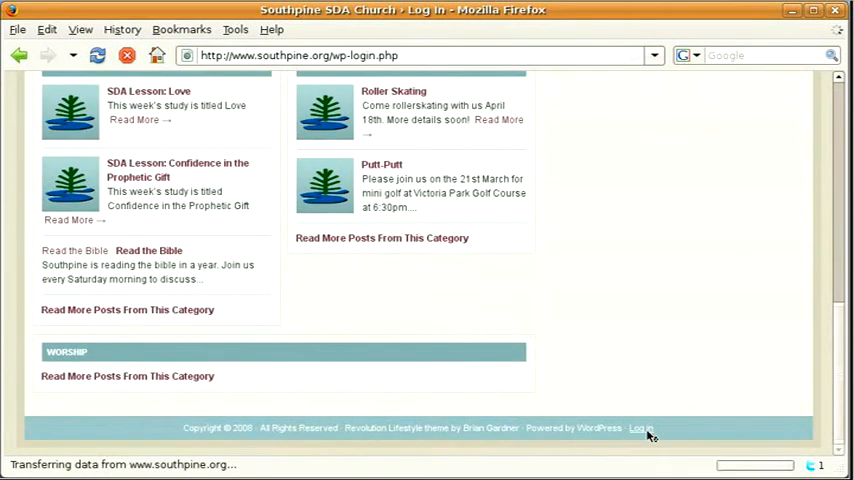
# Sign in to the church dashboard as user 'Josh' with the password
pyautogui.click(640, 428)
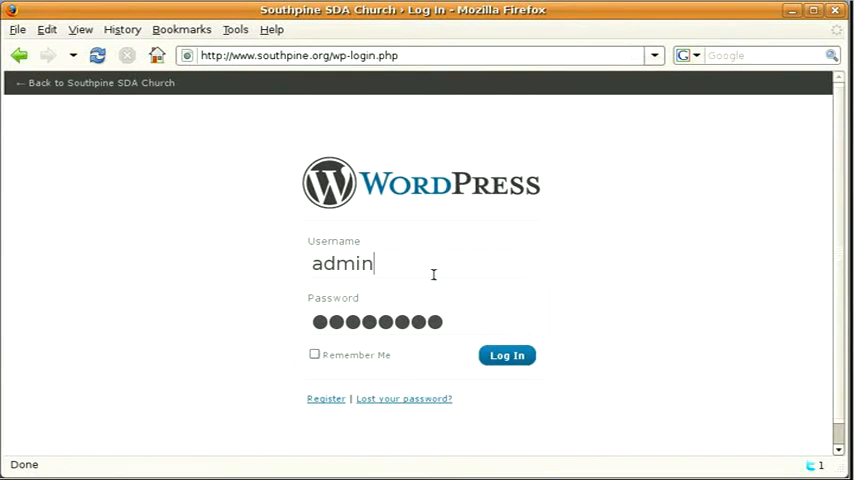
pyautogui.write('Josh')
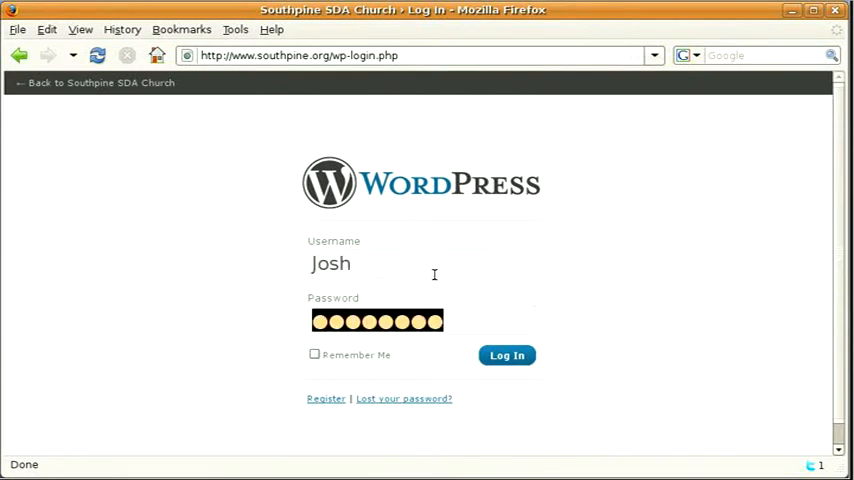
pyautogui.click(508, 356)
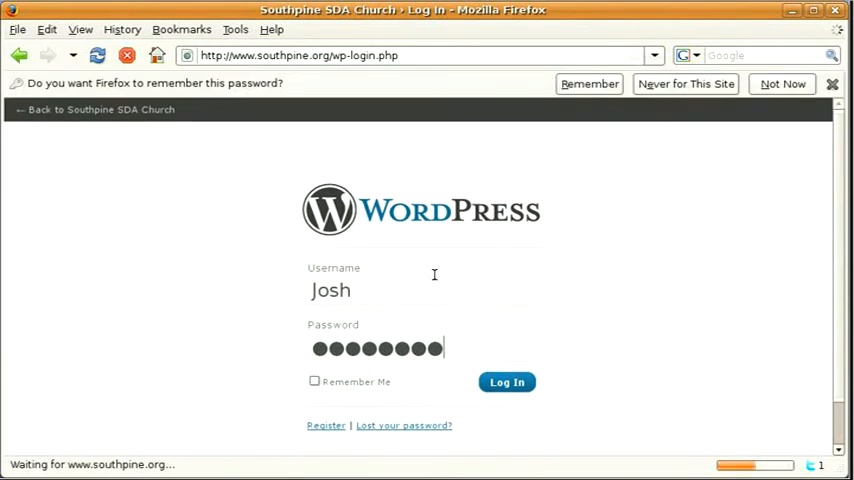
pyautogui.click(506, 382)
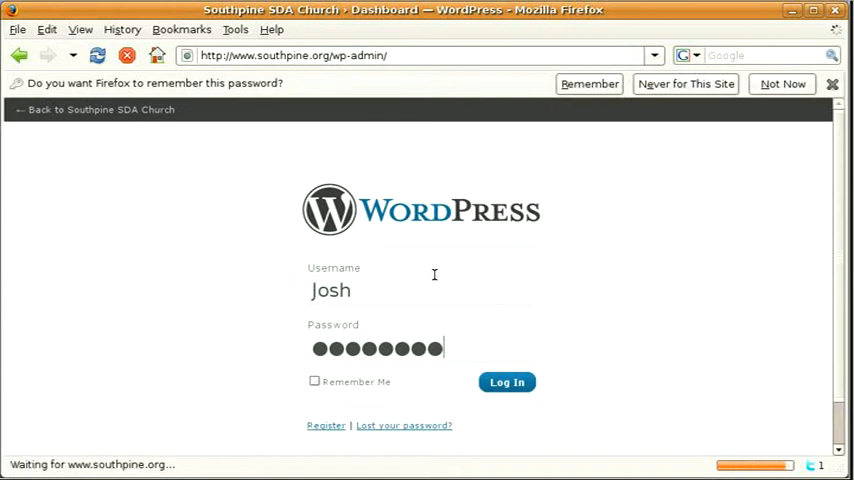
pyautogui.click(506, 382)
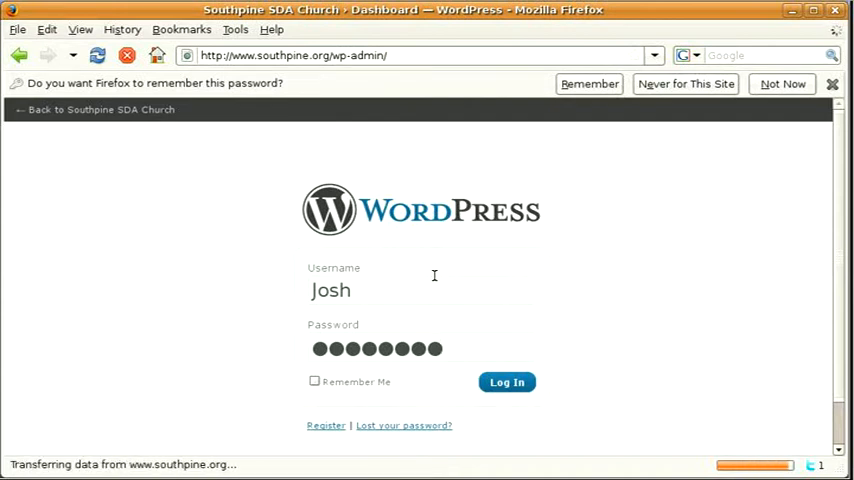
pyautogui.click(506, 380)
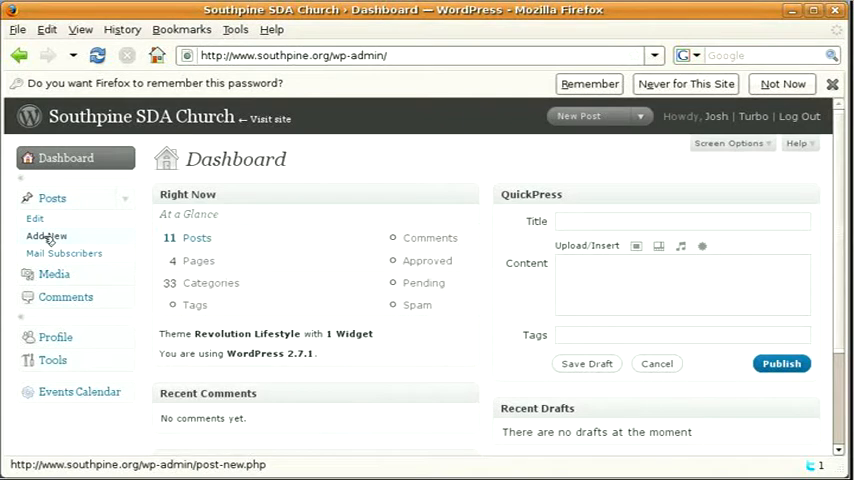
# Start a new post from Posts > Add New
pyautogui.click(46, 236)
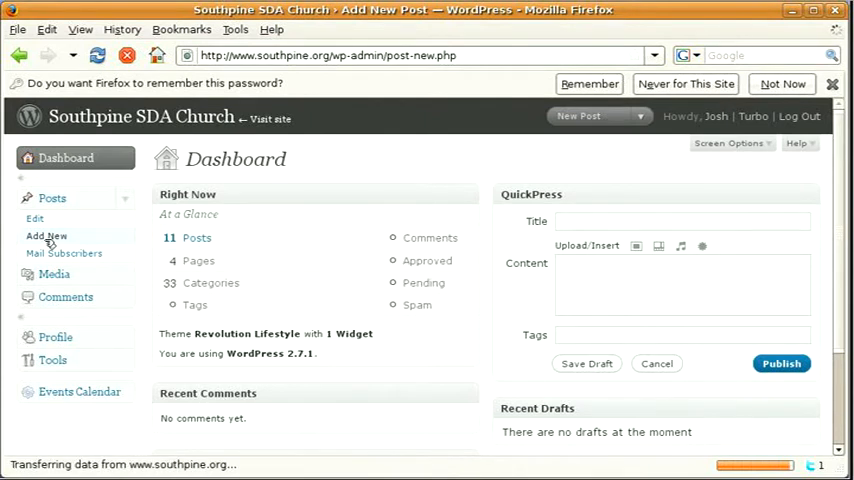
# Title the post 'Sri Lanka Volunteer Trip' and enter the trip announcement text
pyautogui.click(48, 236)
pyautogui.write('Sri')
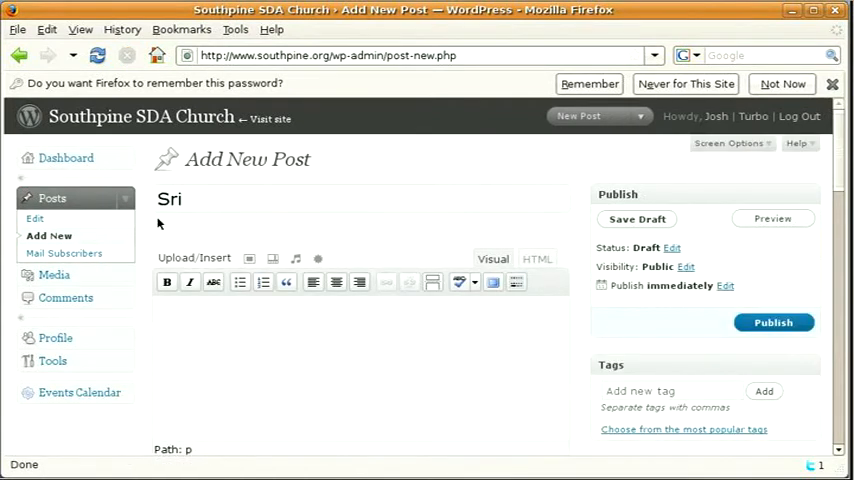
pyautogui.write('Lankia')
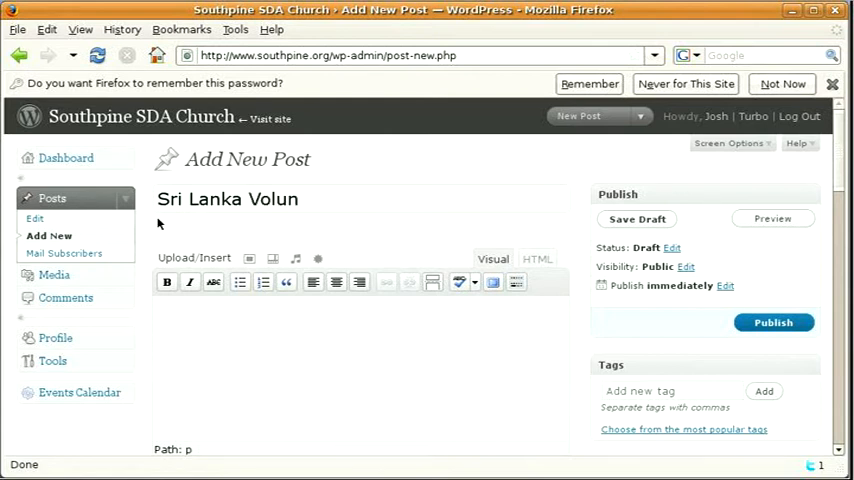
pyautogui.write('teer Trip')
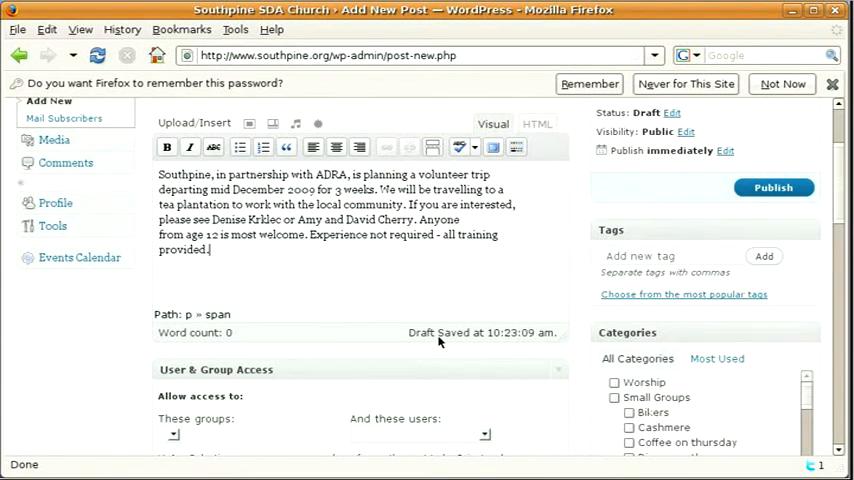
# Tick the Community category for the post, then return to the top of the editor
pyautogui.scroll(-3)
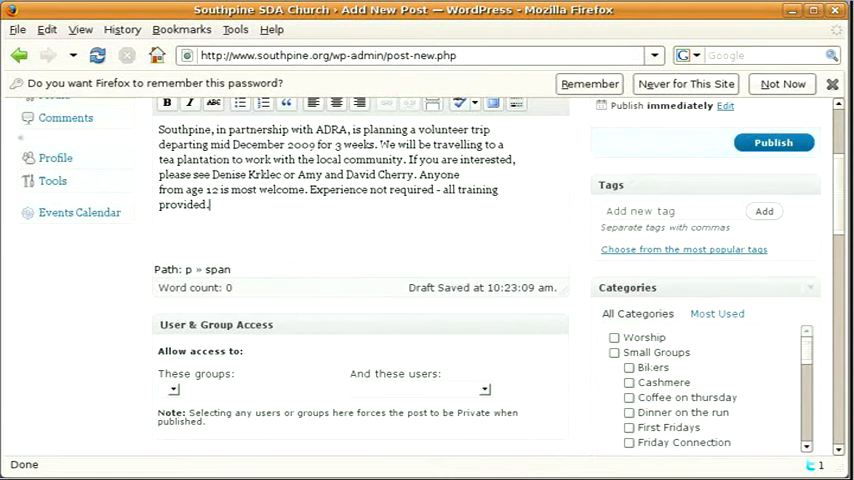
pyautogui.scroll(-3)
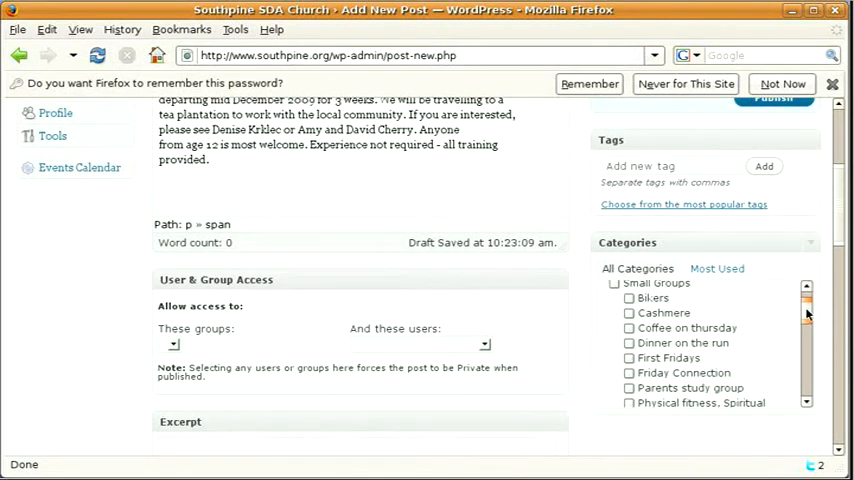
pyautogui.scroll(-3)
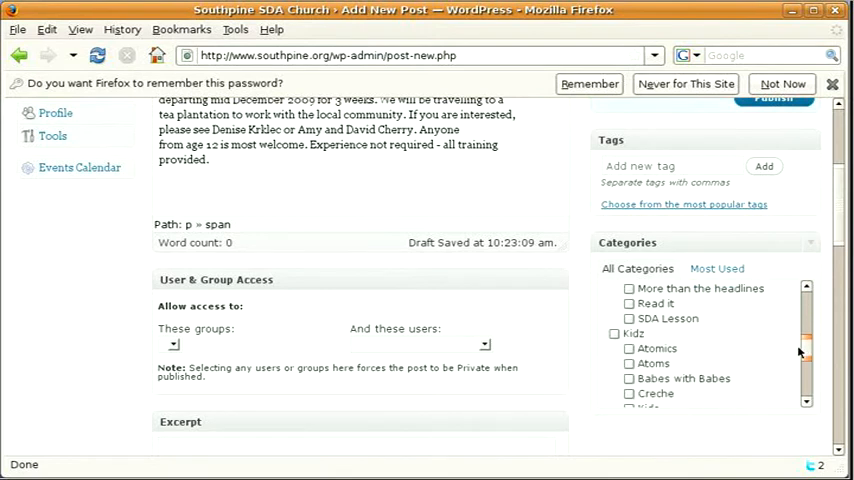
pyautogui.scroll(-3)
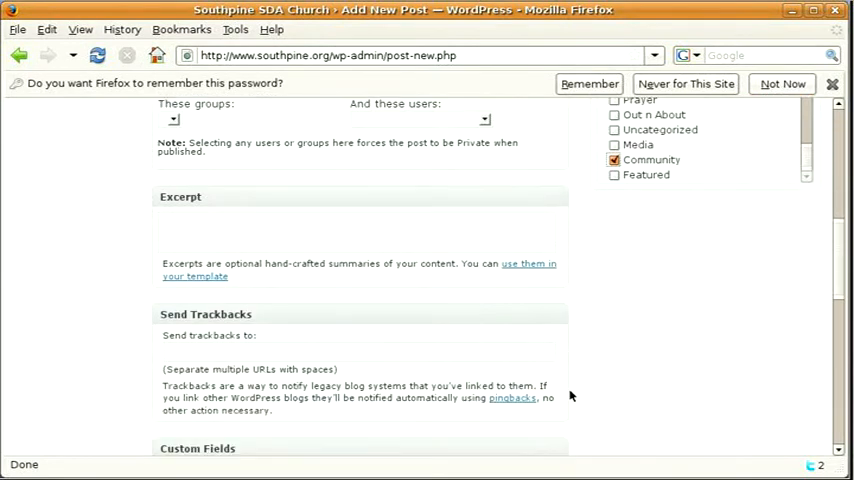
pyautogui.scroll(-3)
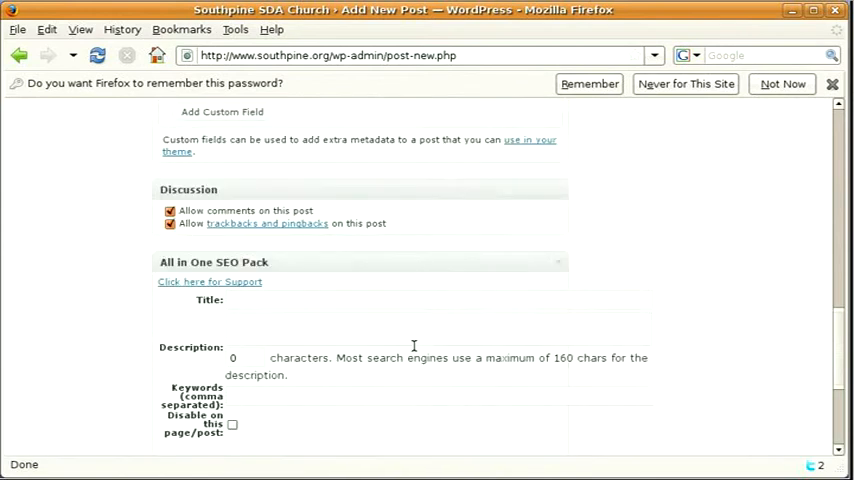
pyautogui.scroll(3)
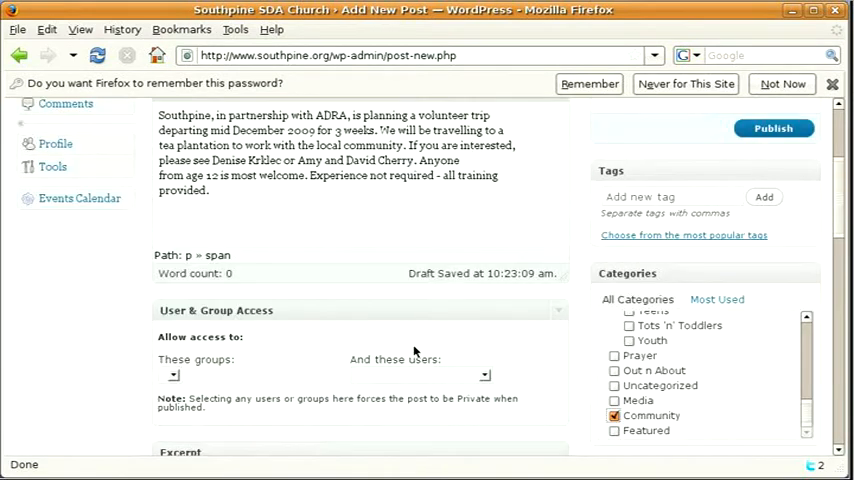
pyautogui.scroll(3)
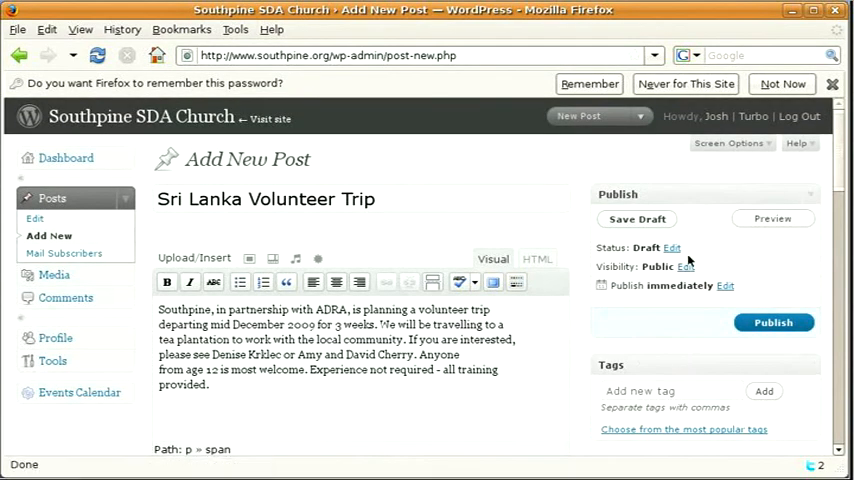
pyautogui.moveTo(678, 232)
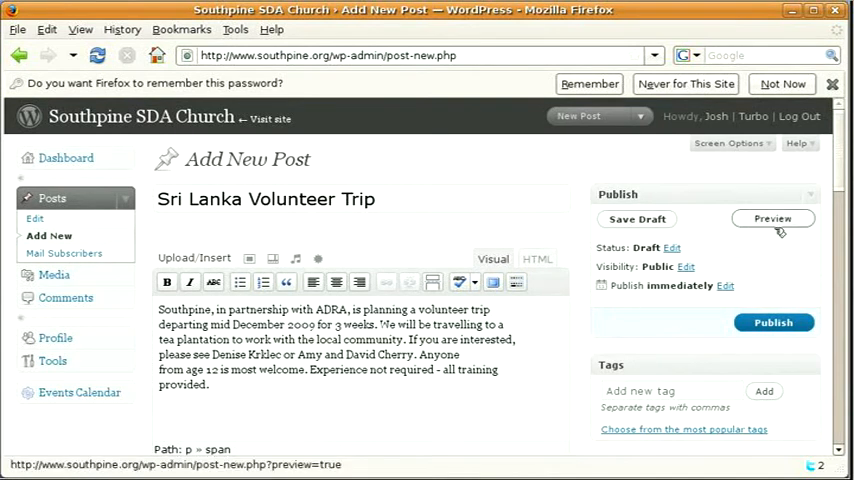
pyautogui.click(772, 218)
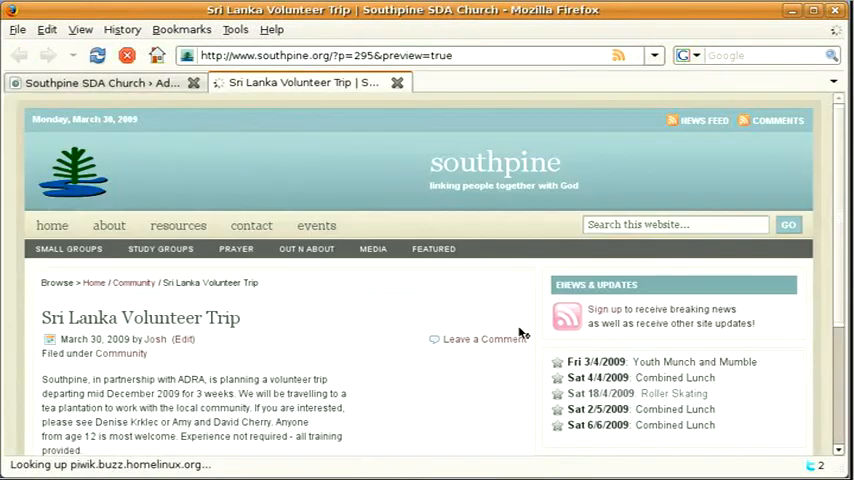
pyautogui.scroll(-3)
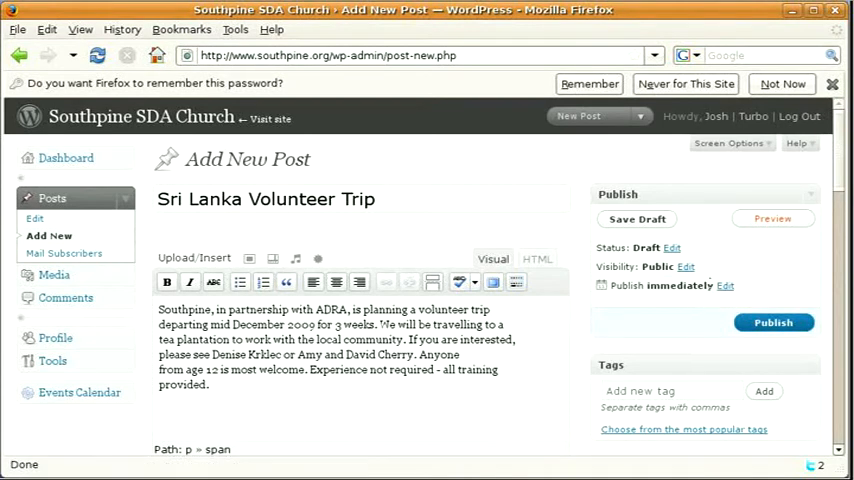
pyautogui.moveTo(724, 286)
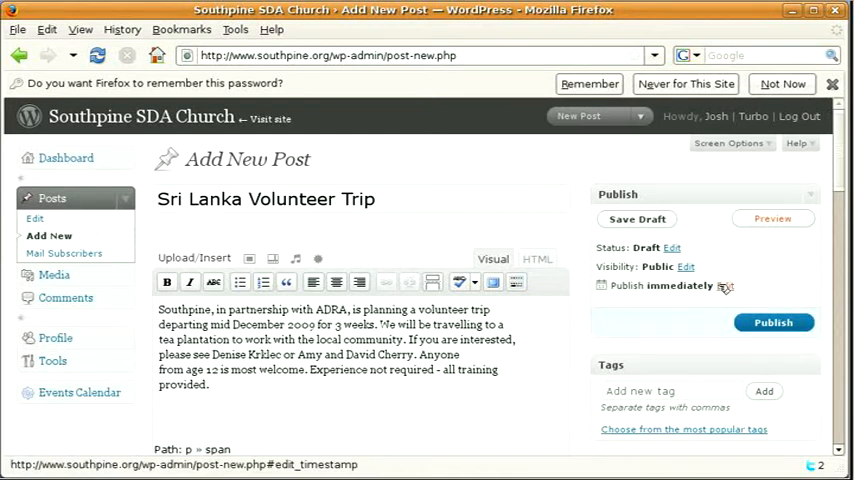
# Publish the post immediately and go to the public church site
pyautogui.click(724, 286)
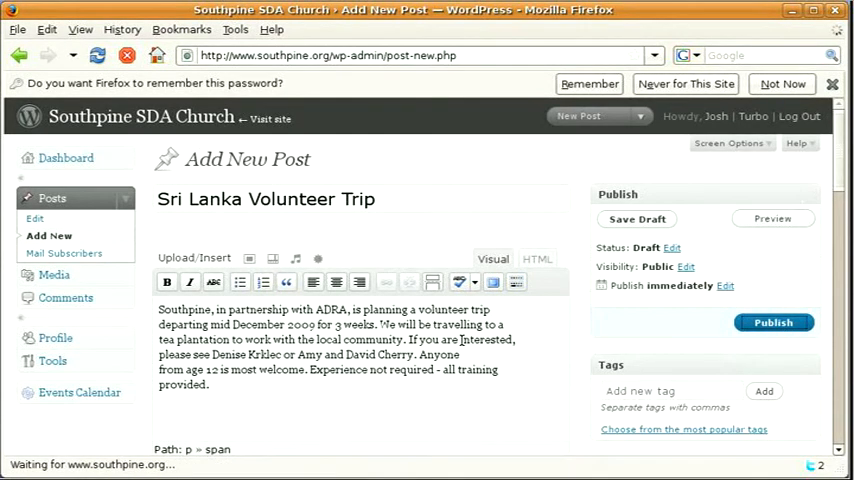
pyautogui.click(636, 220)
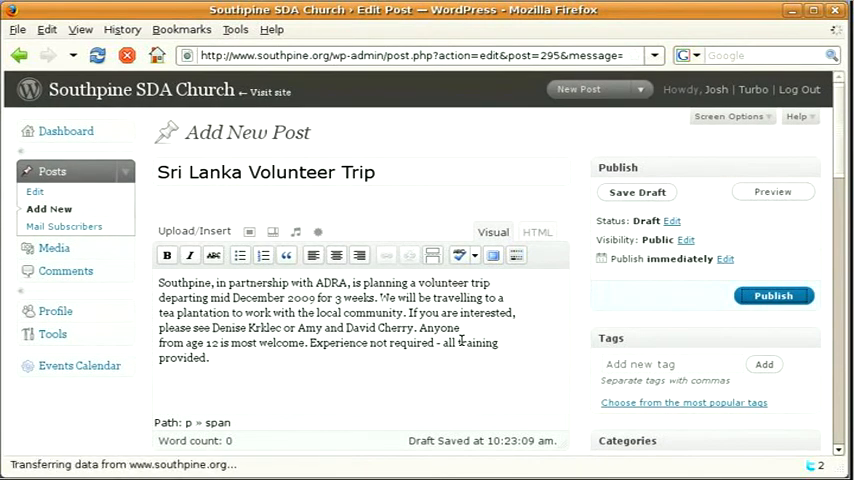
pyautogui.click(772, 296)
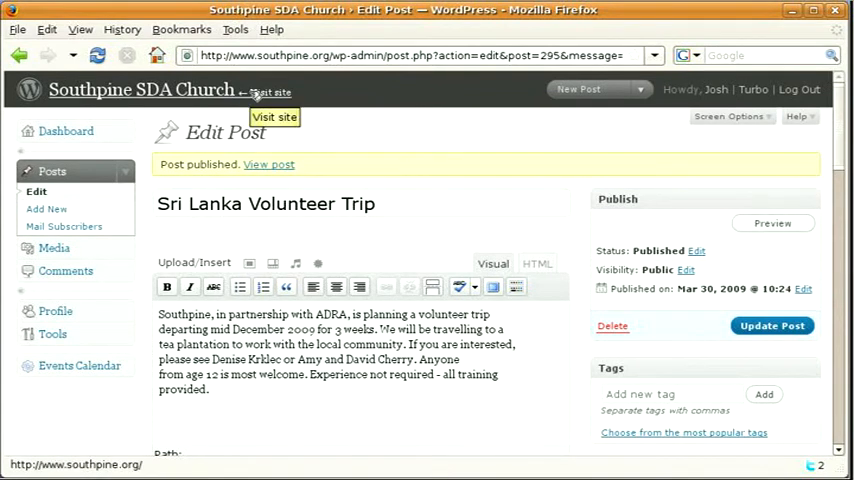
pyautogui.click(272, 92)
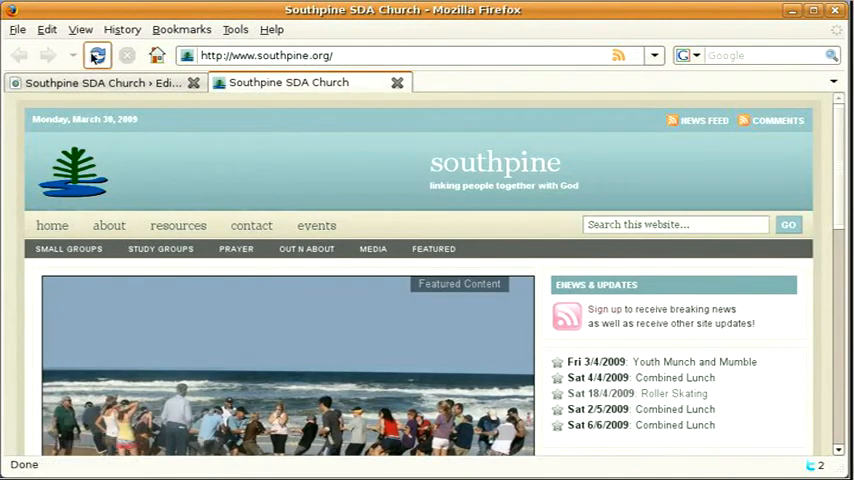
# Reload the live Southpine homepage so COMMUNITY appears in the nav bar
pyautogui.click(96, 56)
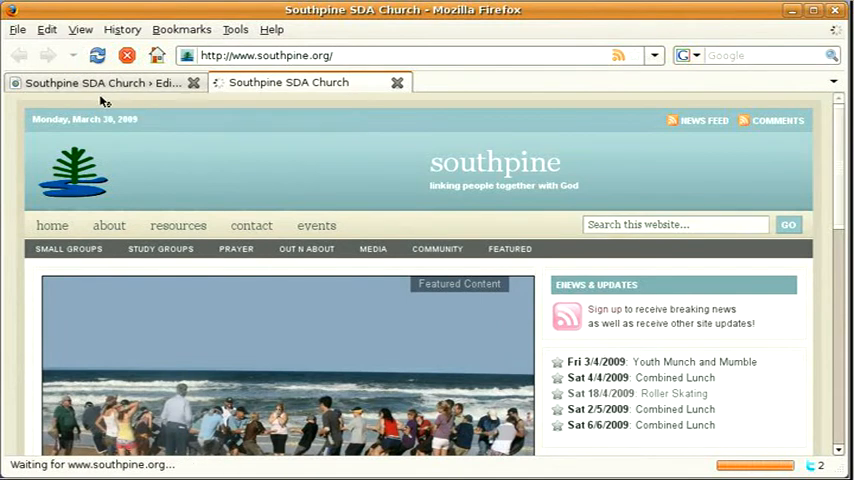
pyautogui.moveTo(436, 248)
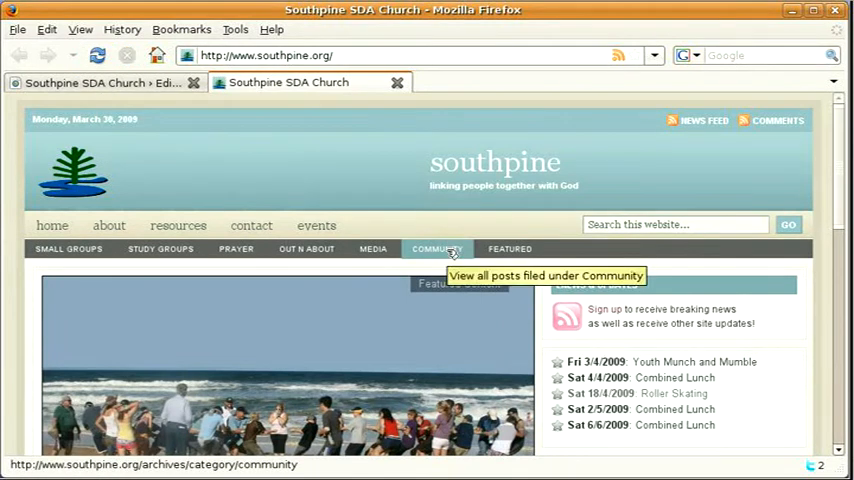
pyautogui.click(436, 248)
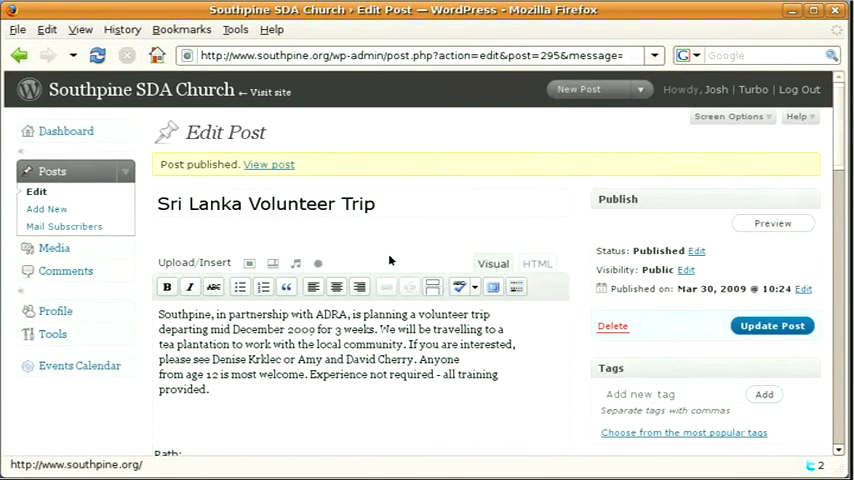
pyautogui.moveTo(78, 364)
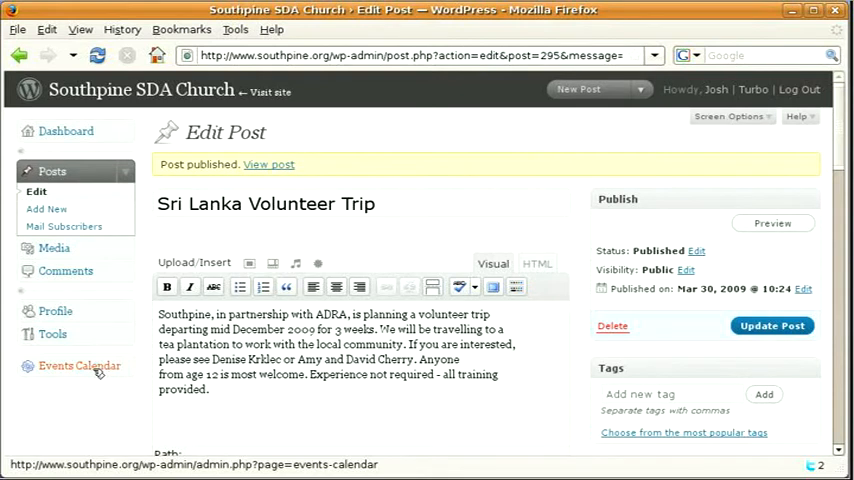
# Go to the Events Calendar admin page with its Add Event form
pyautogui.click(80, 364)
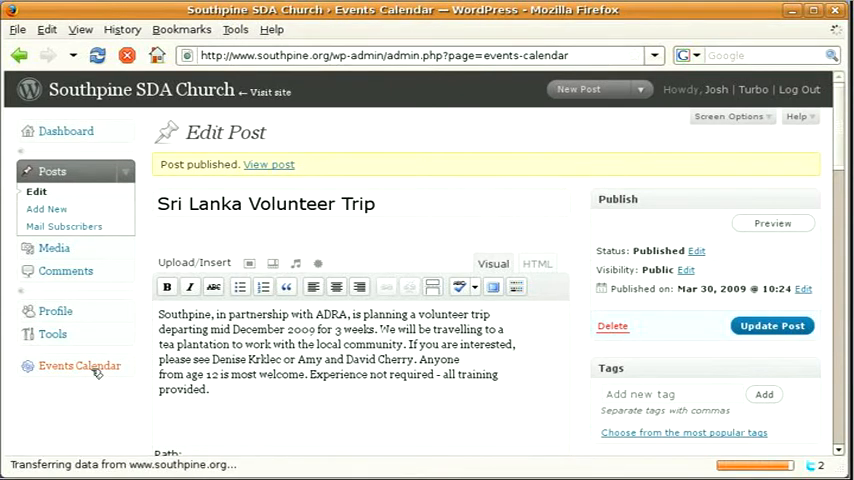
pyautogui.click(80, 364)
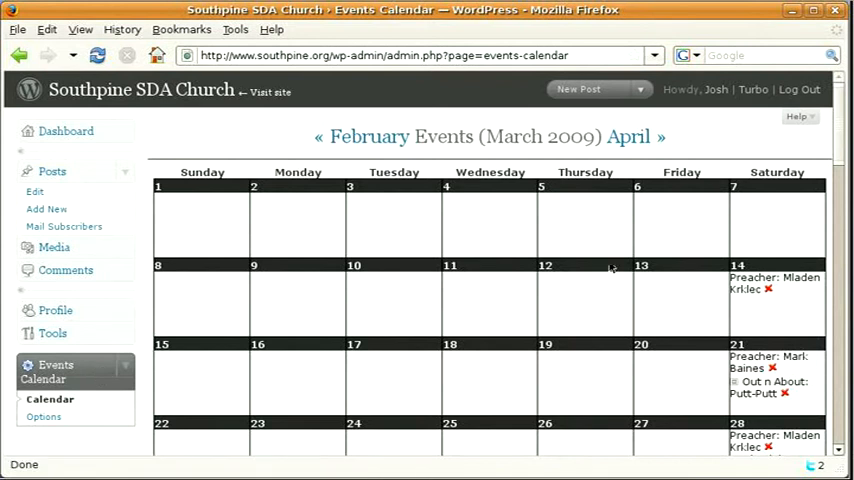
pyautogui.moveTo(724, 304)
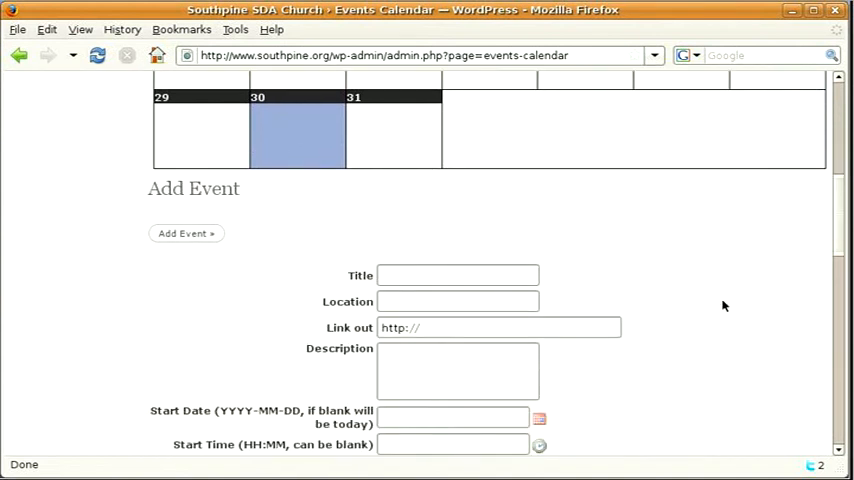
# Title the new event 'Creche @ Church' and bring up the start-date picker
pyautogui.scroll(-3)
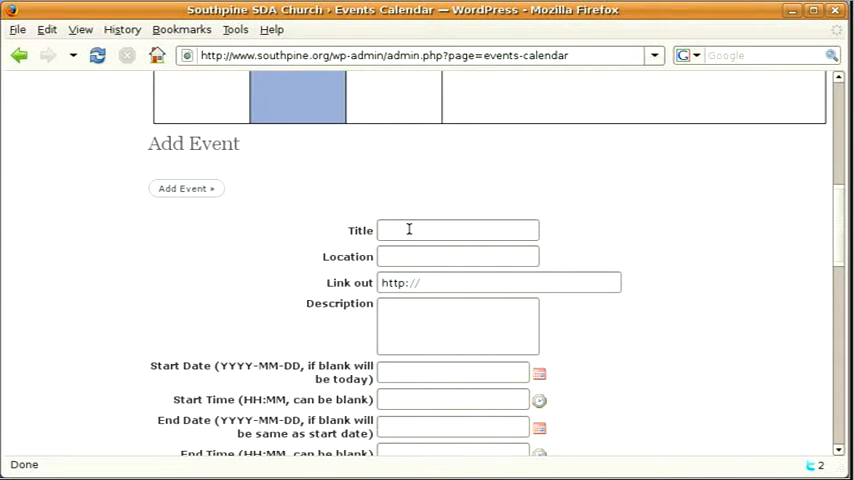
pyautogui.click(458, 228)
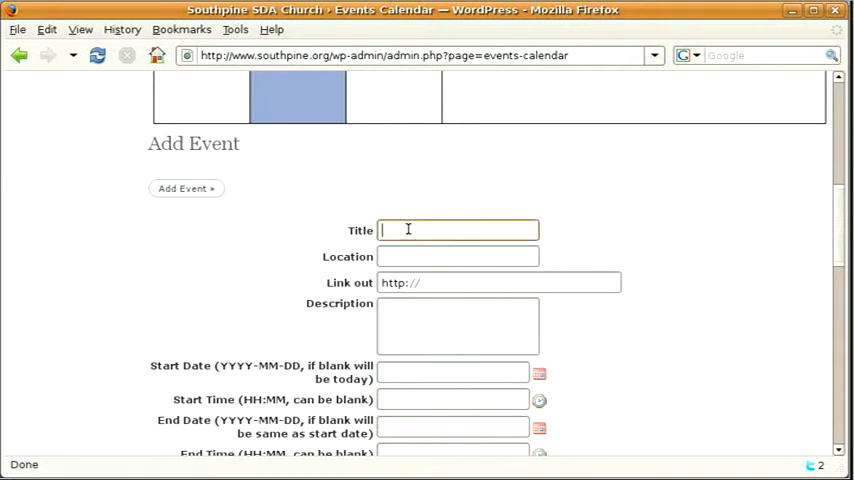
pyautogui.write('Creche @ C')
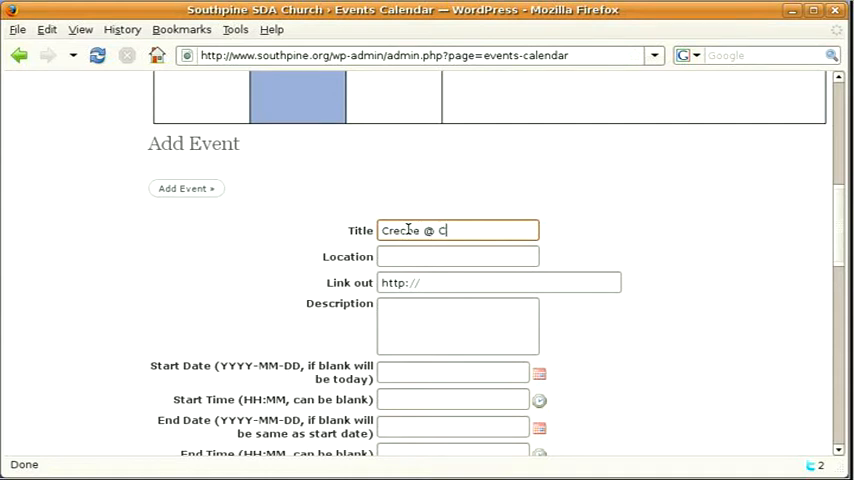
pyautogui.write('hurch')
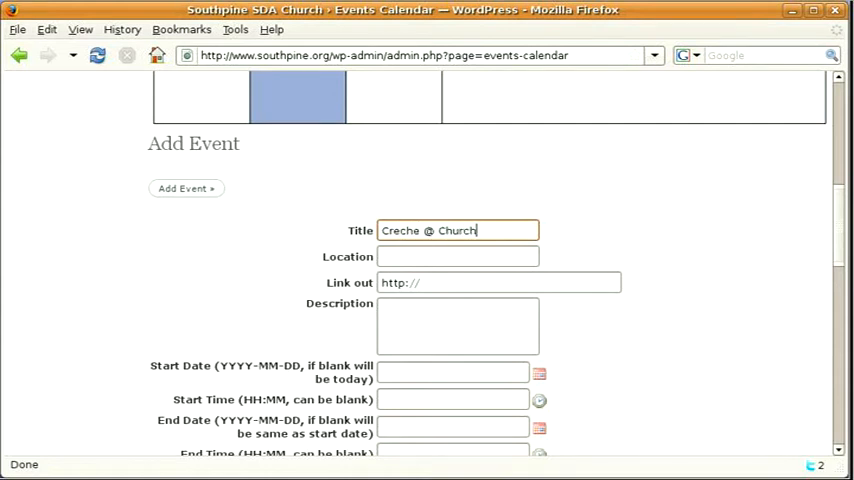
pyautogui.scroll(-3)
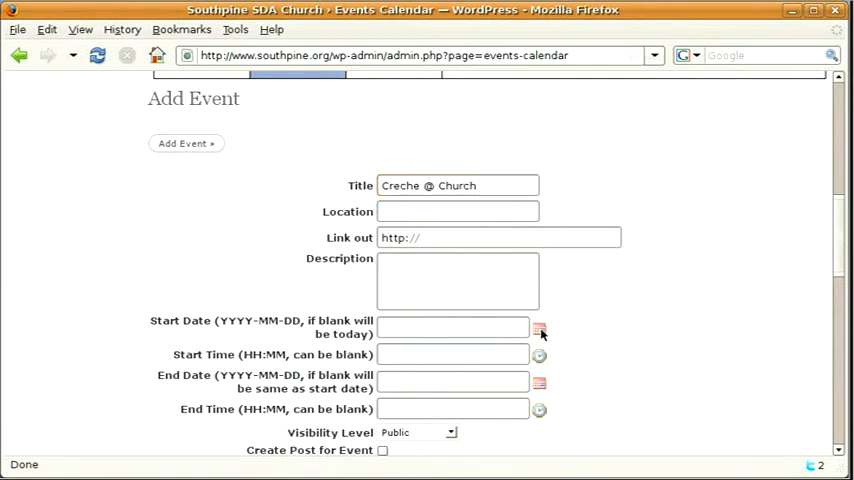
pyautogui.click(540, 328)
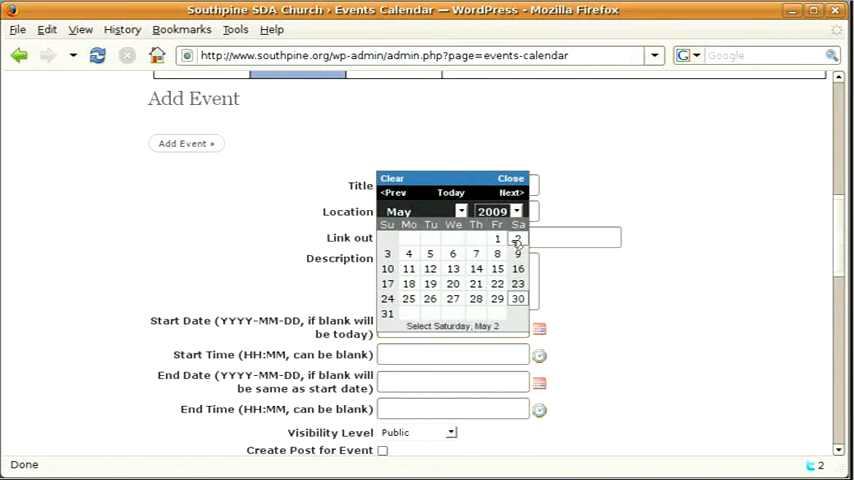
# Set the start date to Saturday 2 May 2009 and add the event to the calendar
pyautogui.click(516, 238)
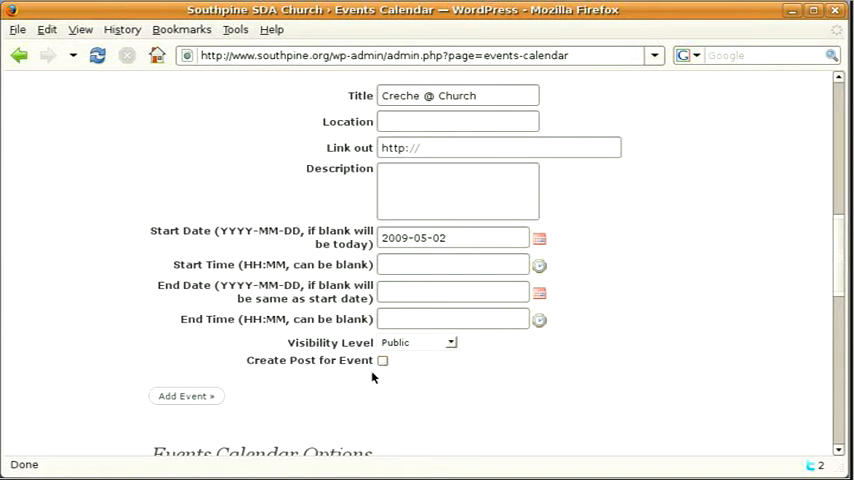
pyautogui.click(184, 396)
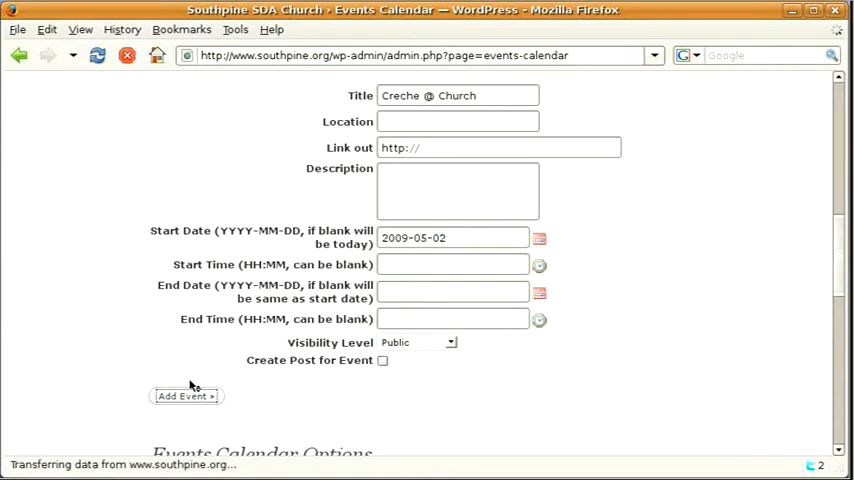
# Check the event on the public site, then go to the list of all posts
pyautogui.click(184, 396)
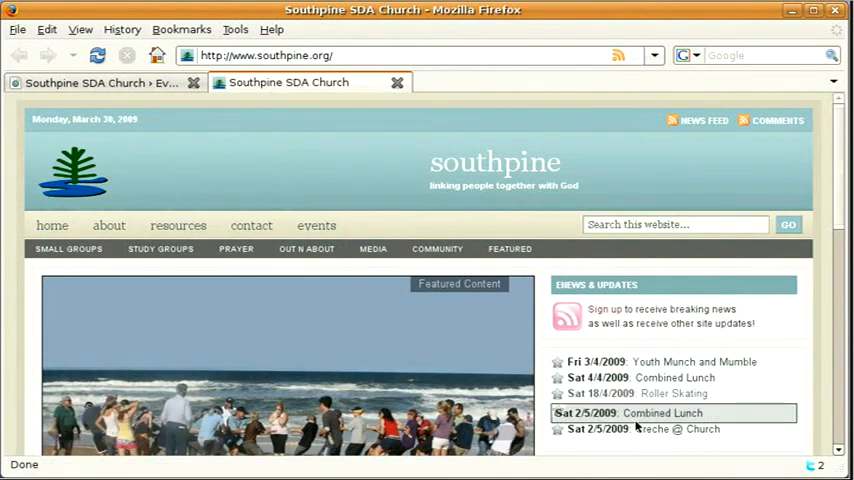
pyautogui.moveTo(640, 428)
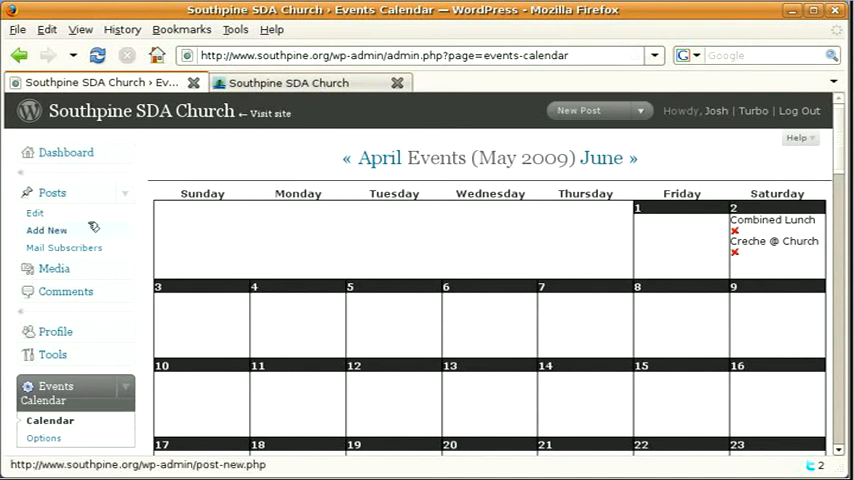
pyautogui.click(52, 192)
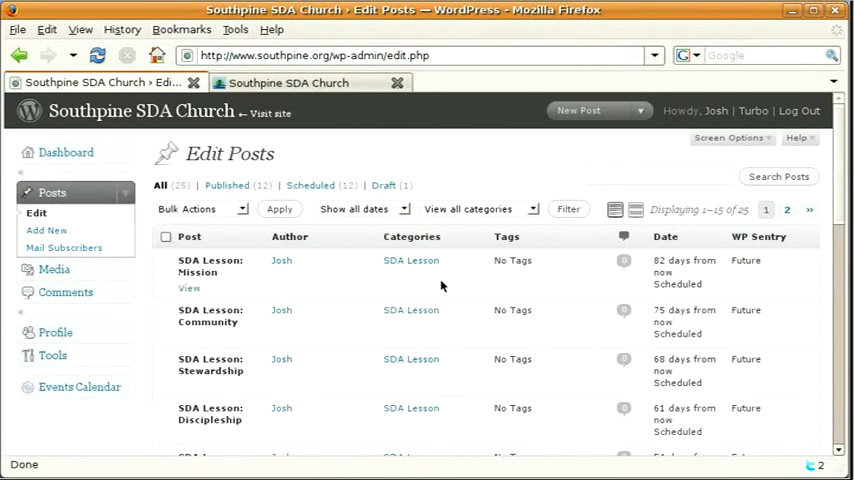
pyautogui.scroll(-3)
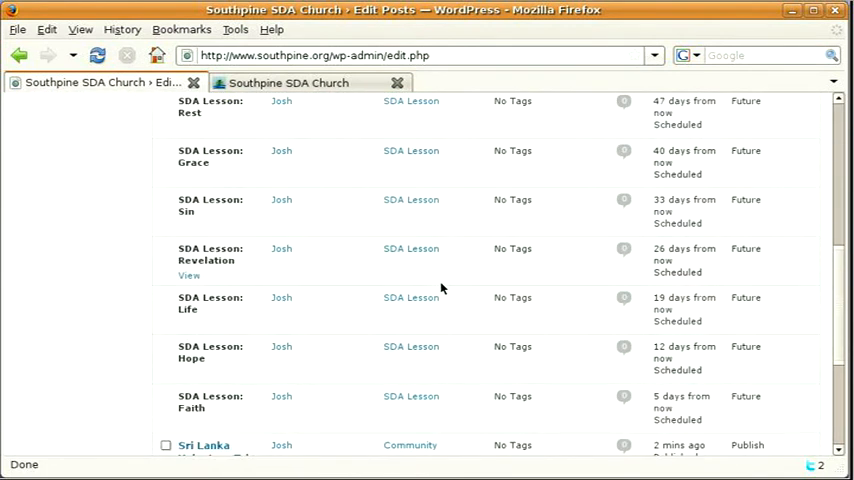
pyautogui.scroll(-3)
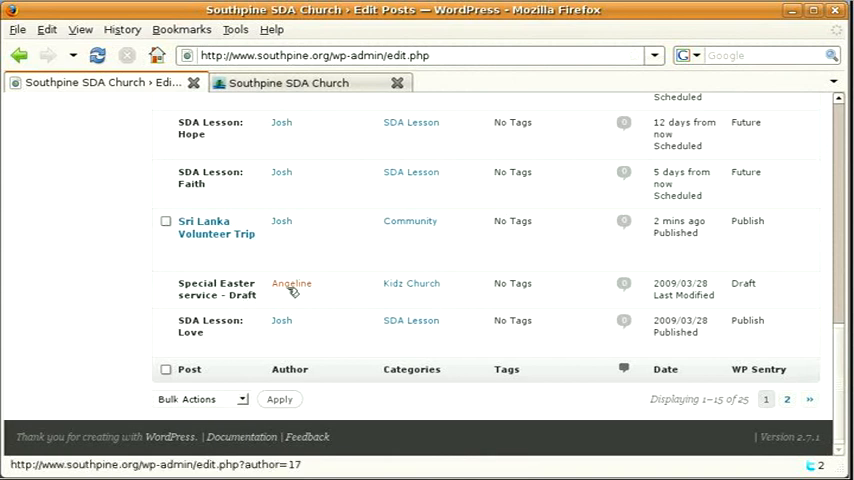
pyautogui.moveTo(216, 228)
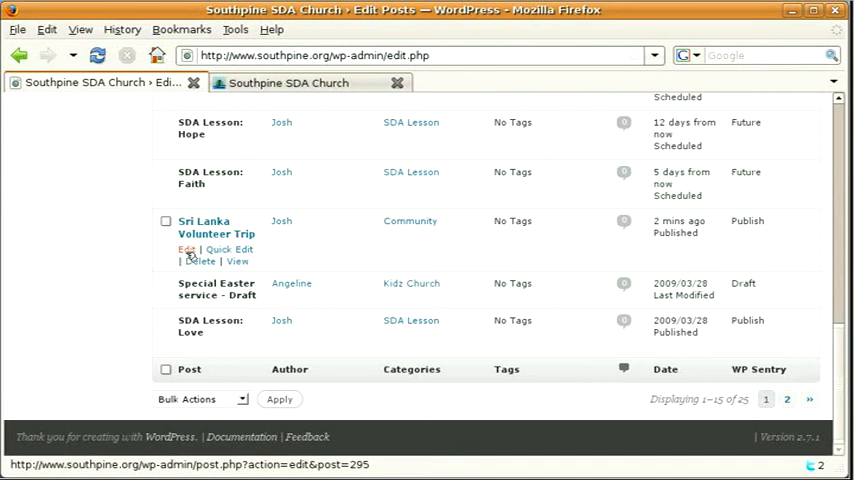
pyautogui.moveTo(238, 260)
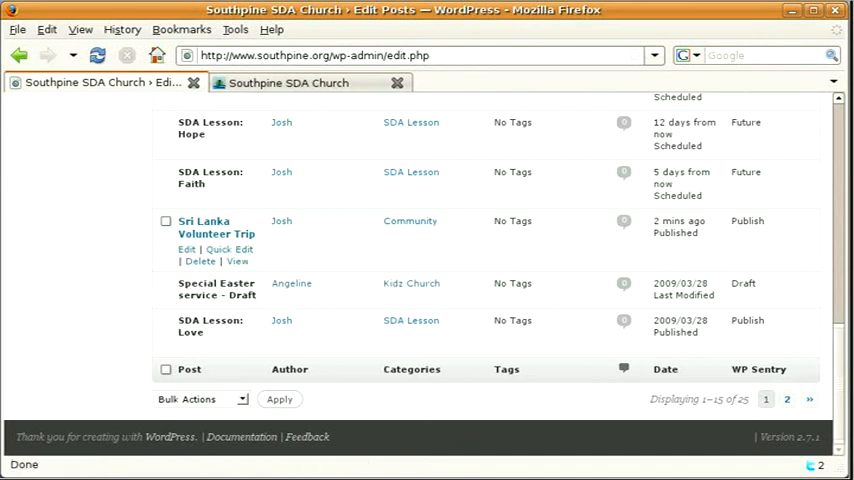
pyautogui.moveTo(728, 280)
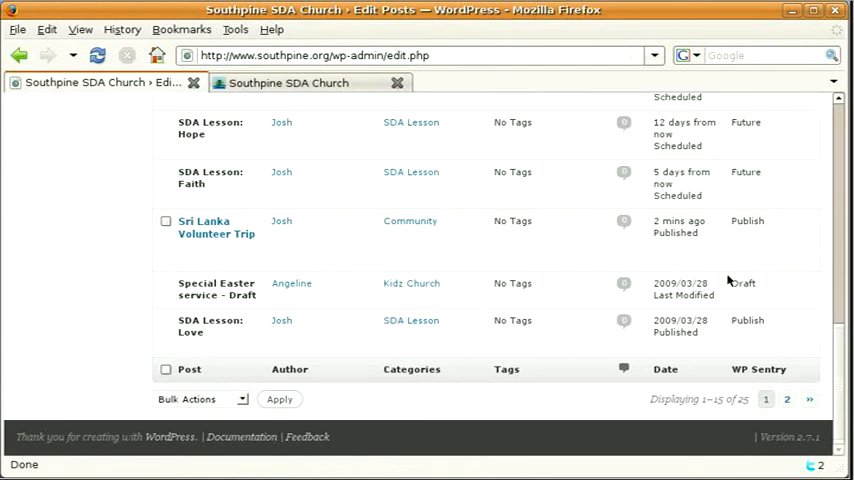
pyautogui.moveTo(732, 284)
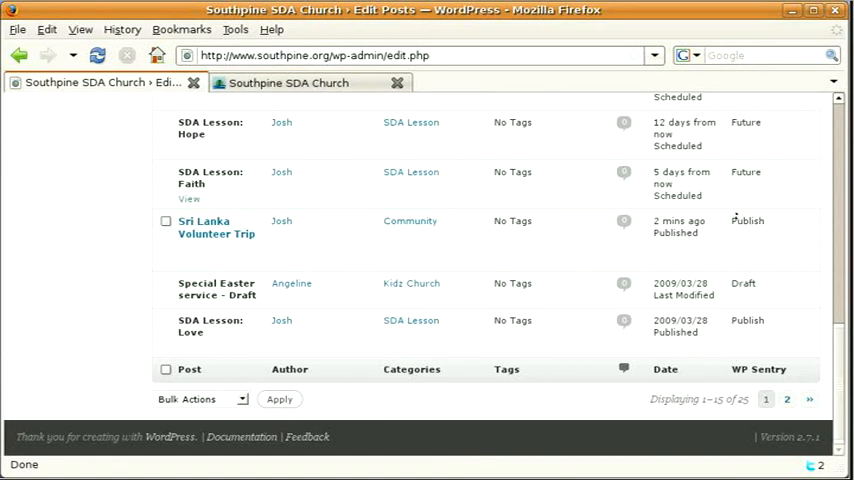
pyautogui.moveTo(216, 228)
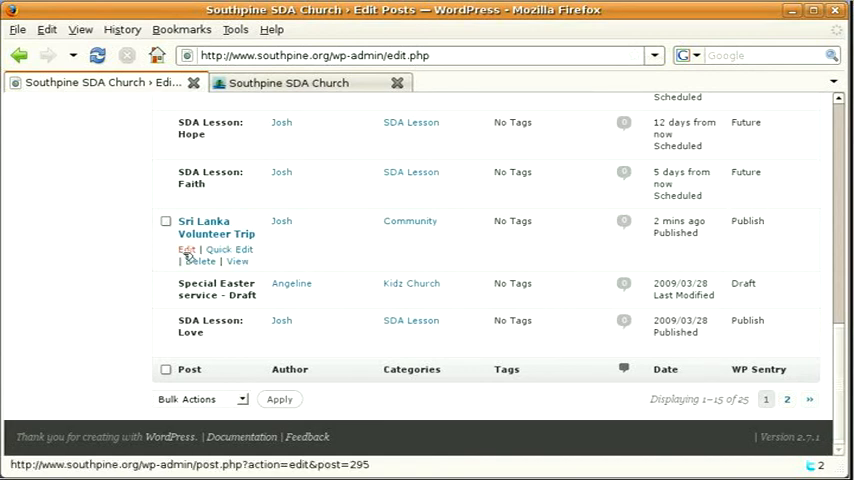
# Reopen the published Sri Lanka Volunteer Trip post in the editor and review its settings
pyautogui.click(186, 250)
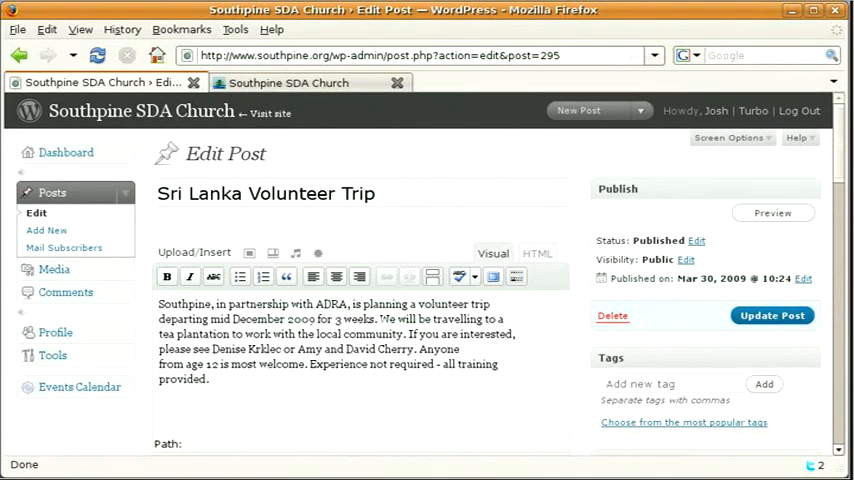
pyautogui.scroll(-3)
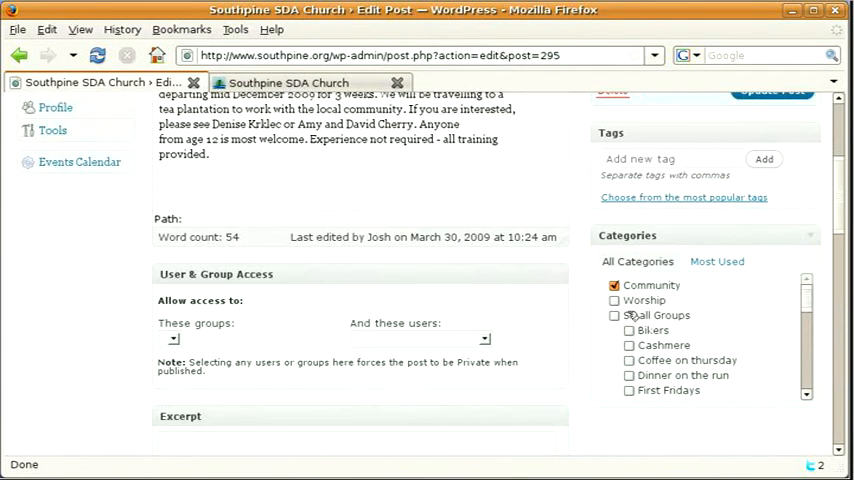
pyautogui.scroll(-3)
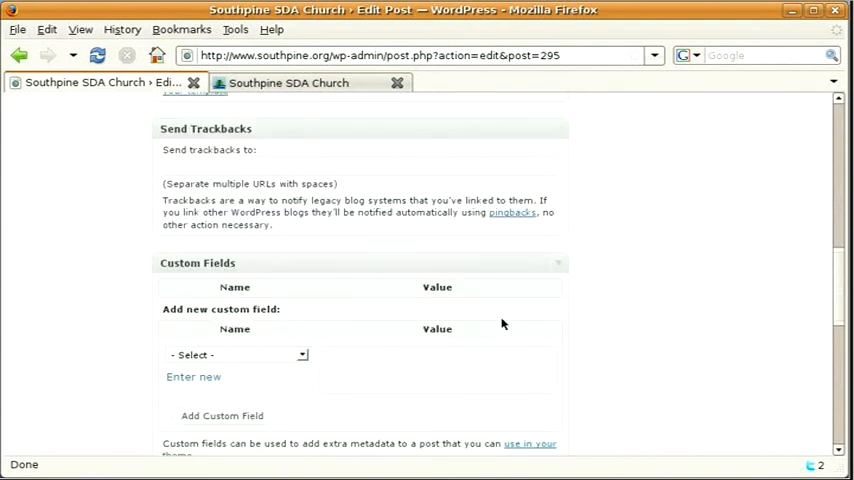
pyautogui.scroll(3)
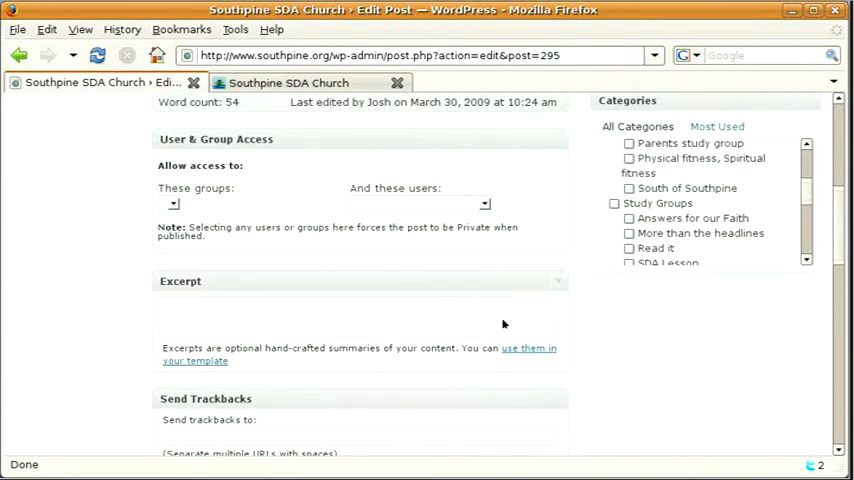